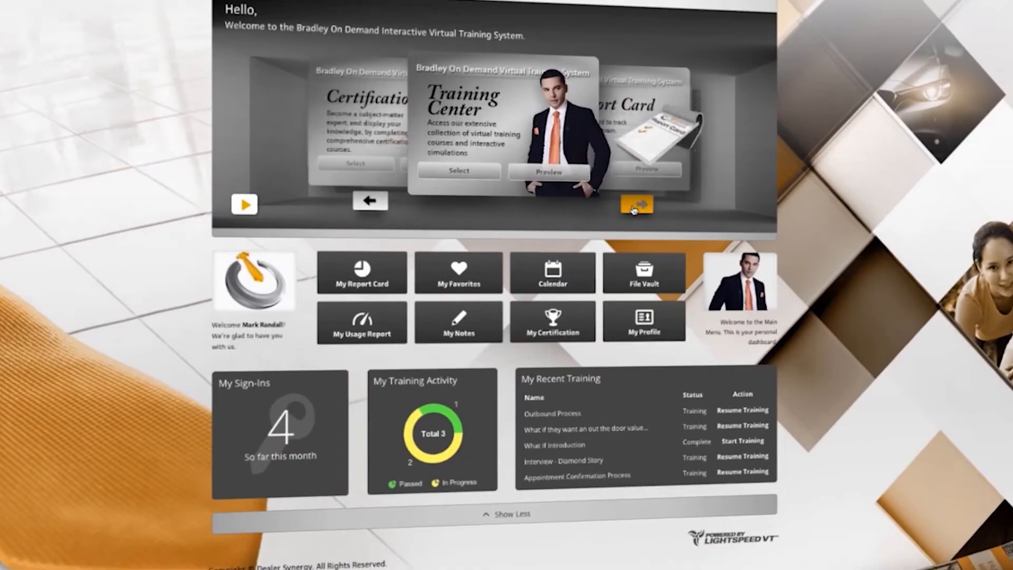
- Advance the welcome carousel from Training Center to the IS20G workshop card
{"action": "left_click", "coordinate": [636, 205]}
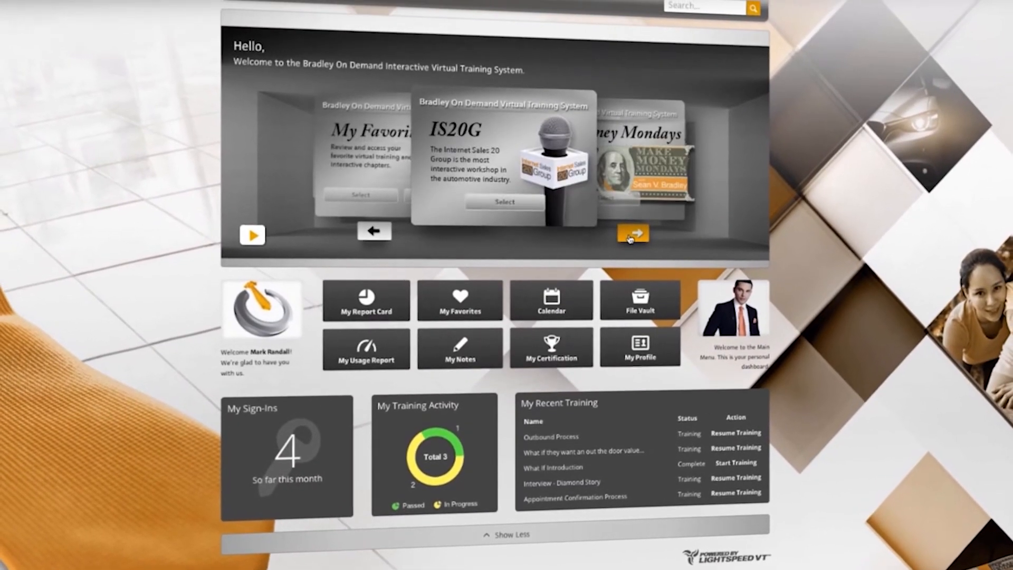